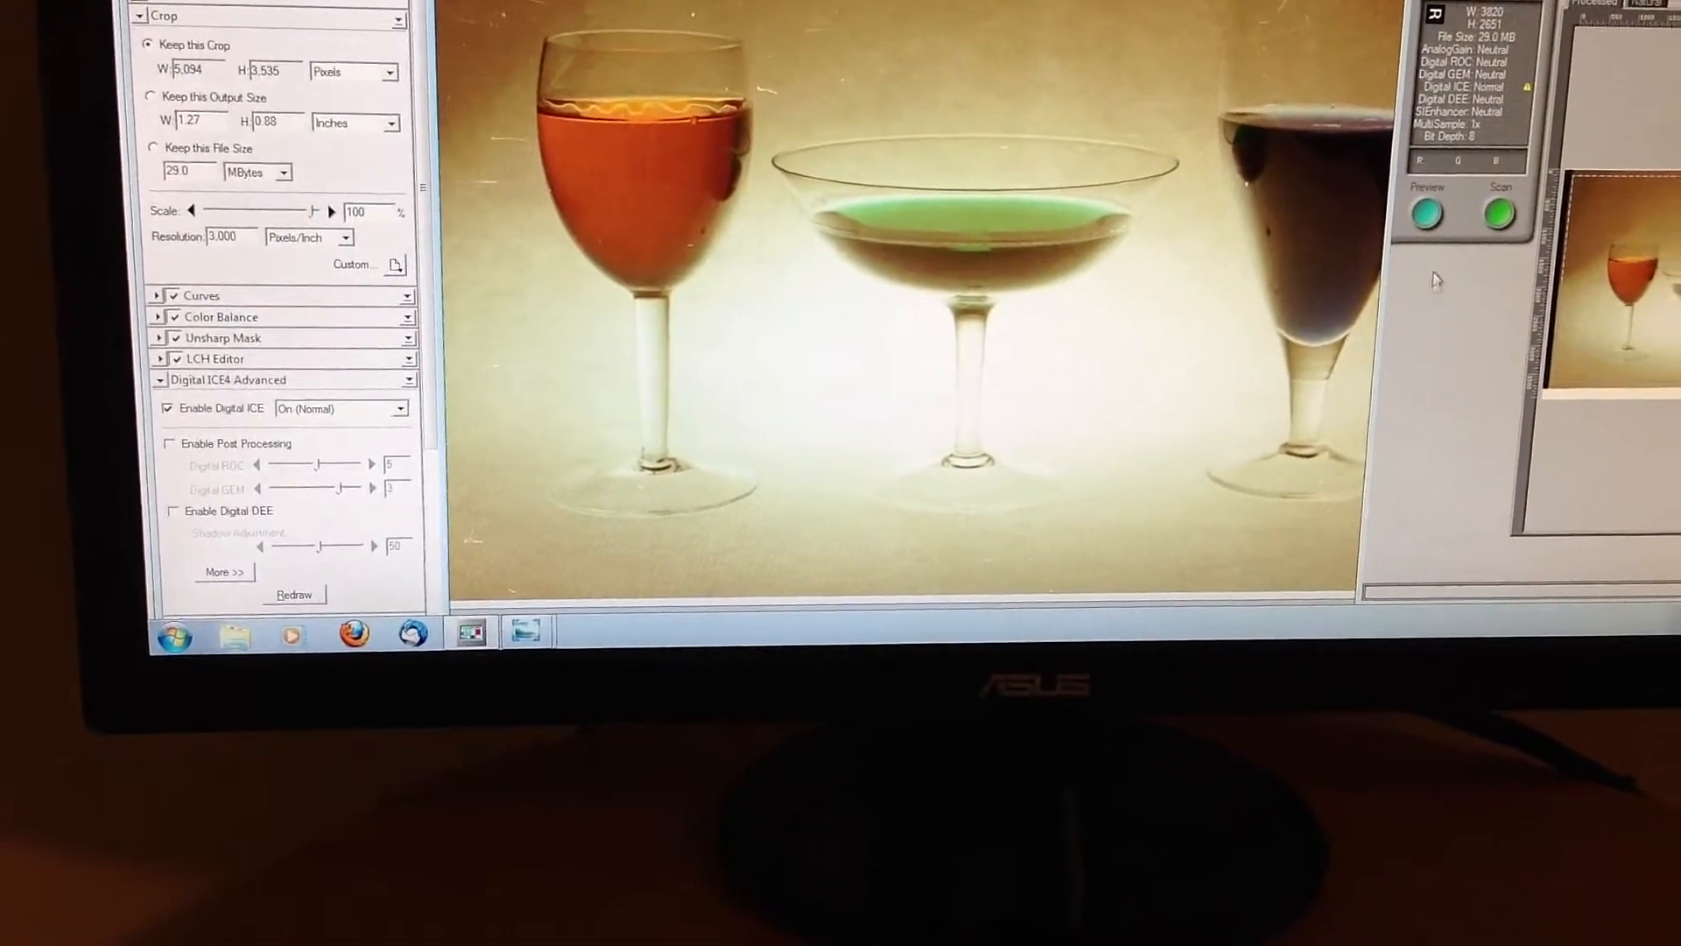
- Enable Digital ICE at On (Normal) and scan the wine-glass slide
left_click(1501, 213)
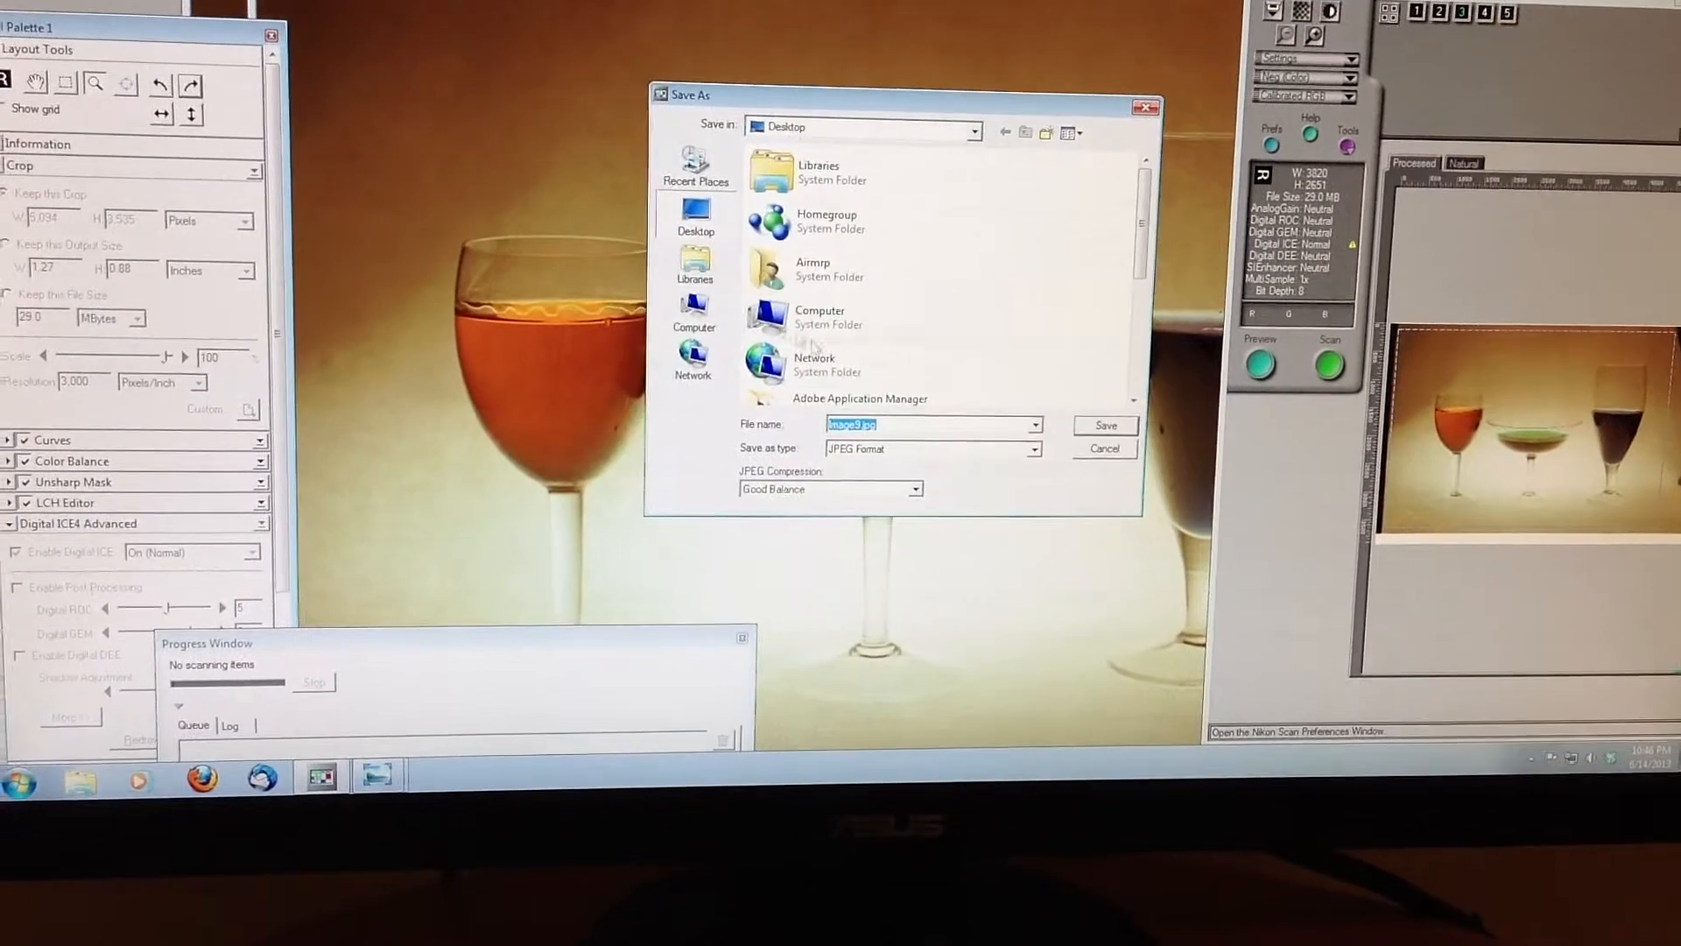
- Save the scanned wine-glass image to the Desktop in JPEG format
left_click(1105, 426)
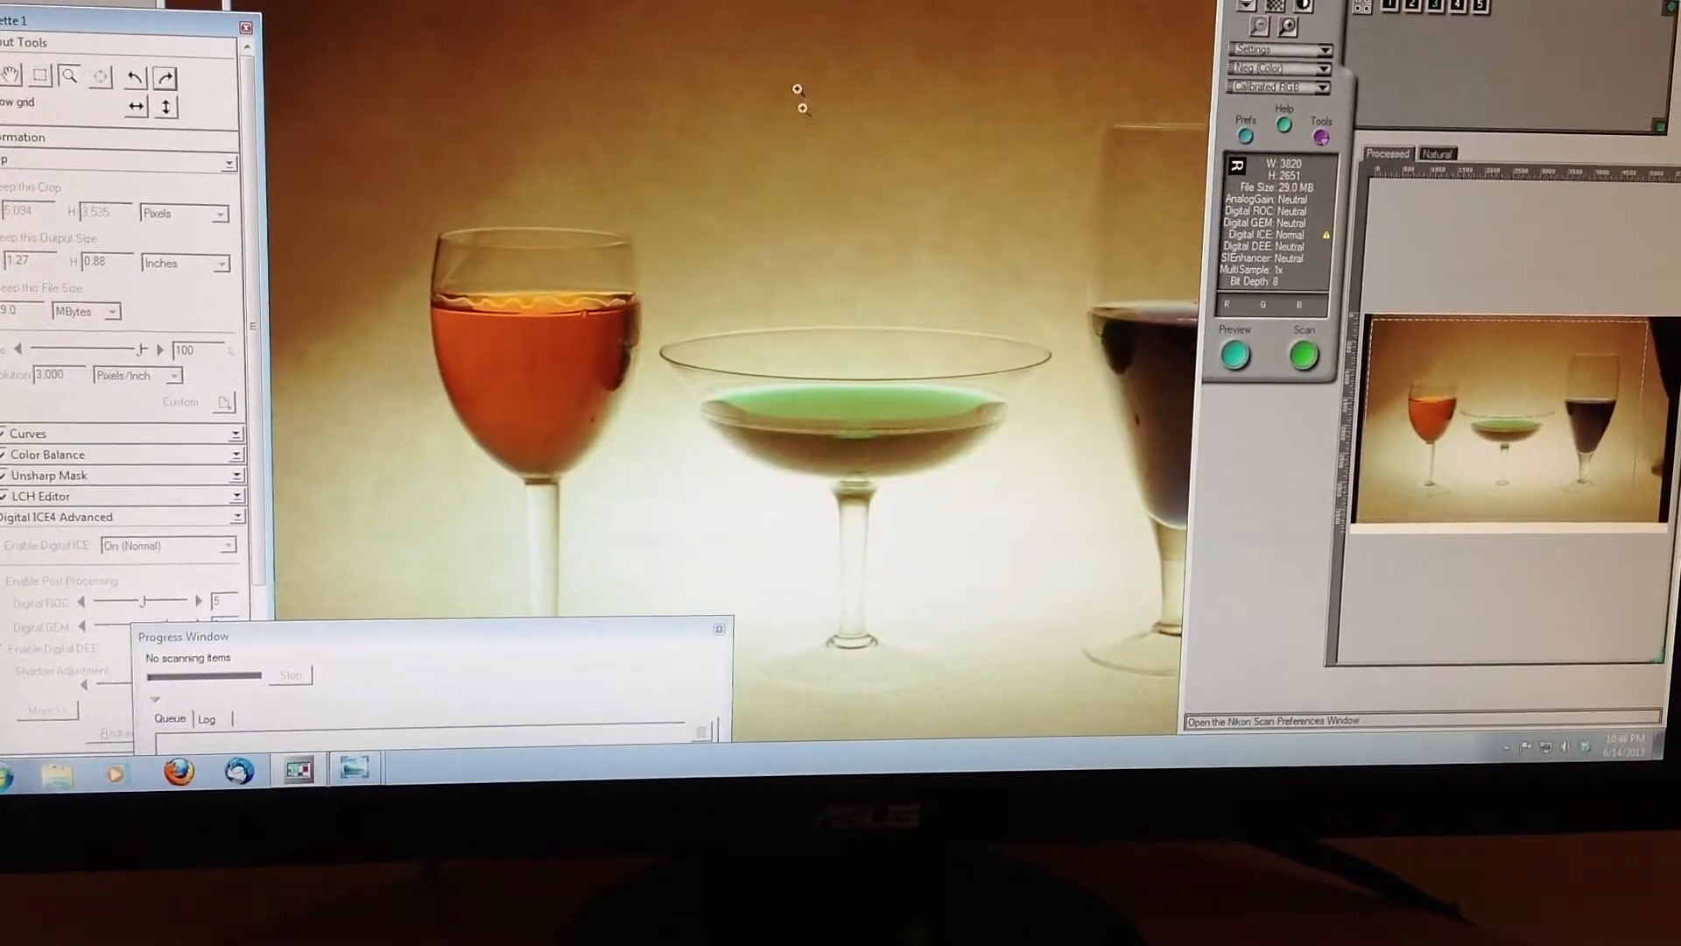